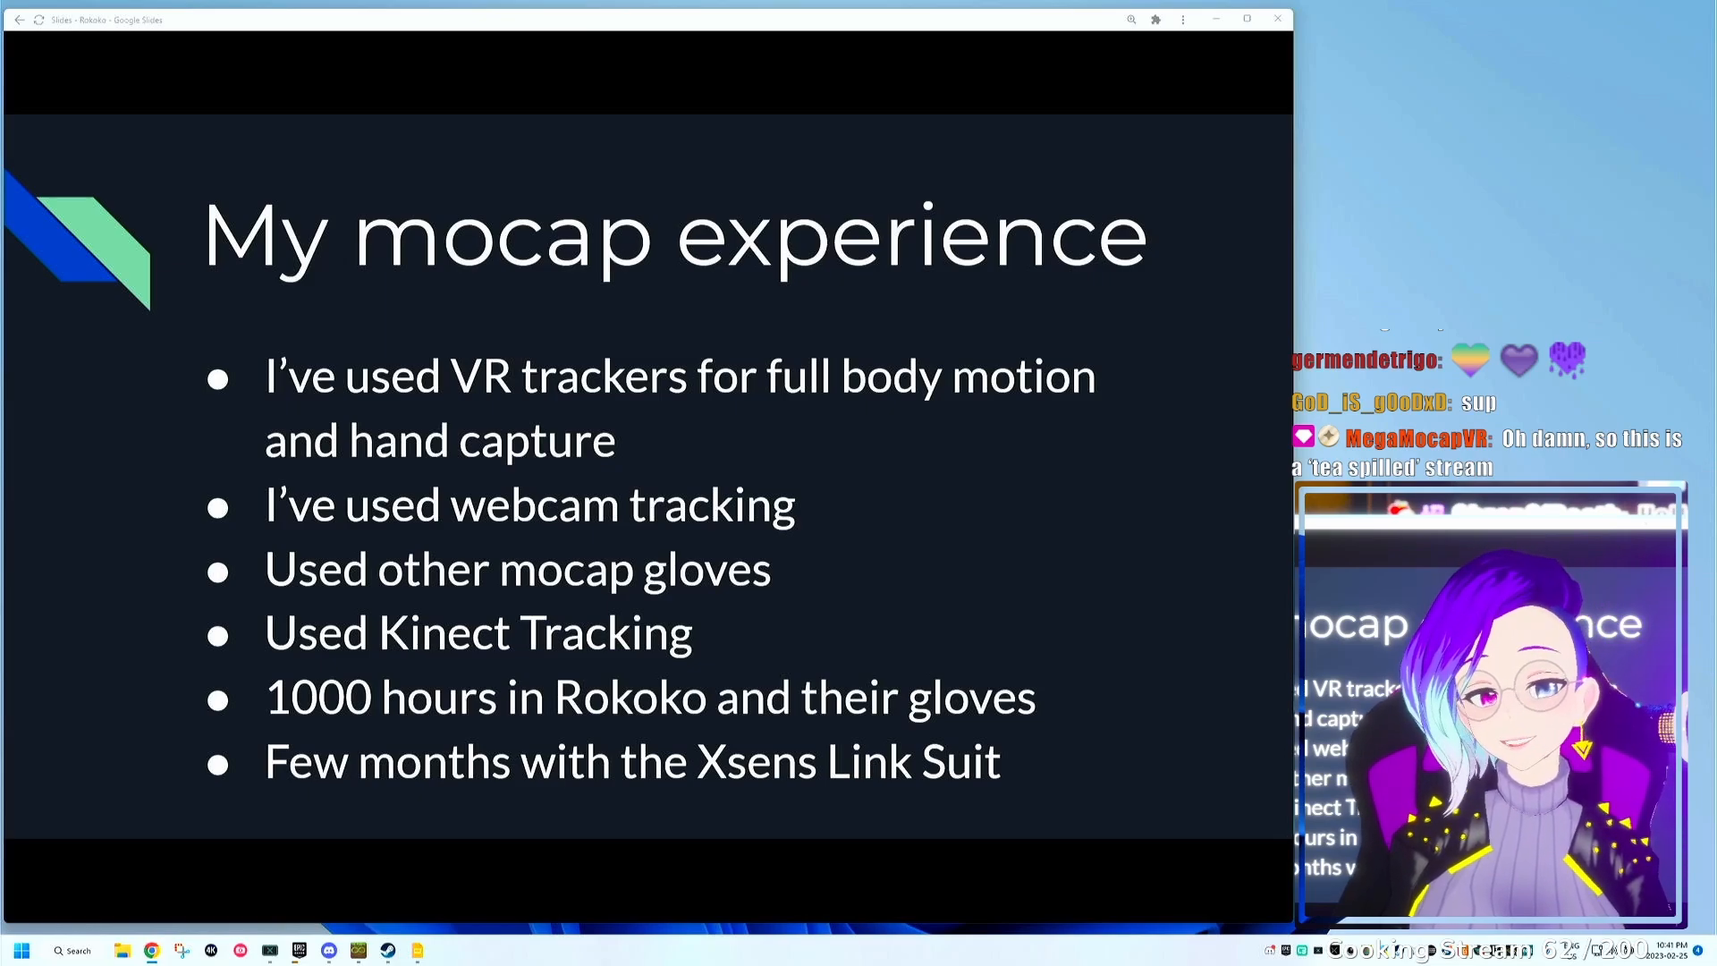
- Advance to the Why No Rokoko Studio “2” slide and start playing its embedded video
key(Right)
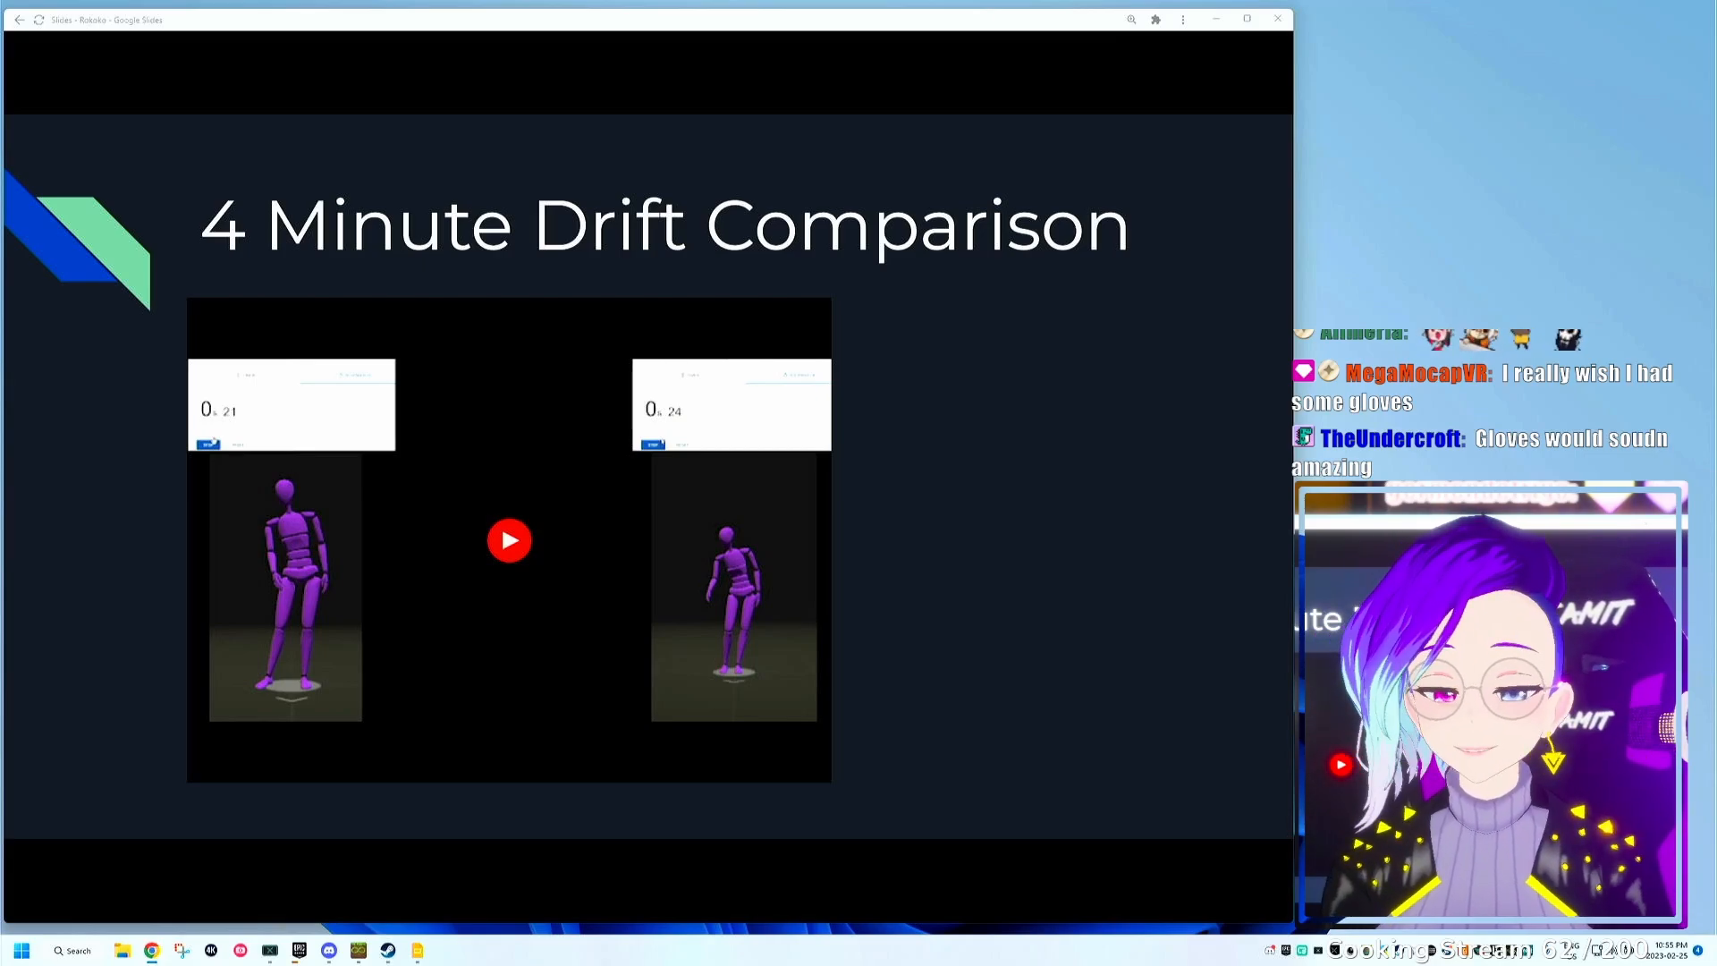
click(510, 541)
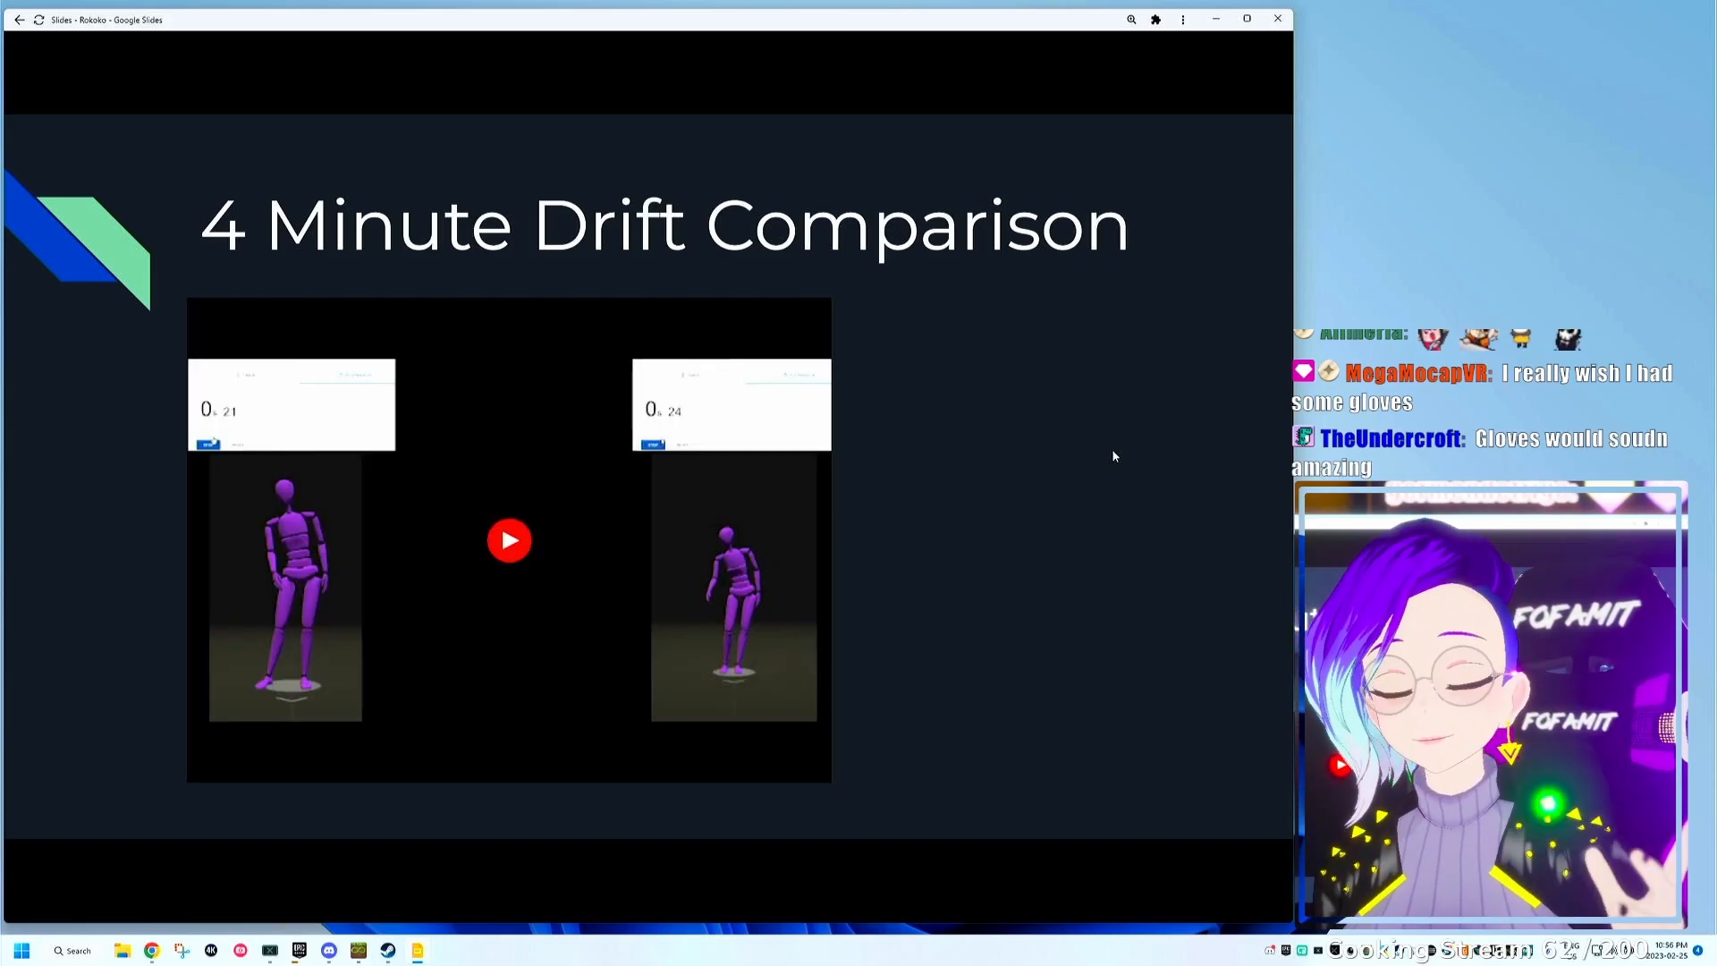
click(510, 541)
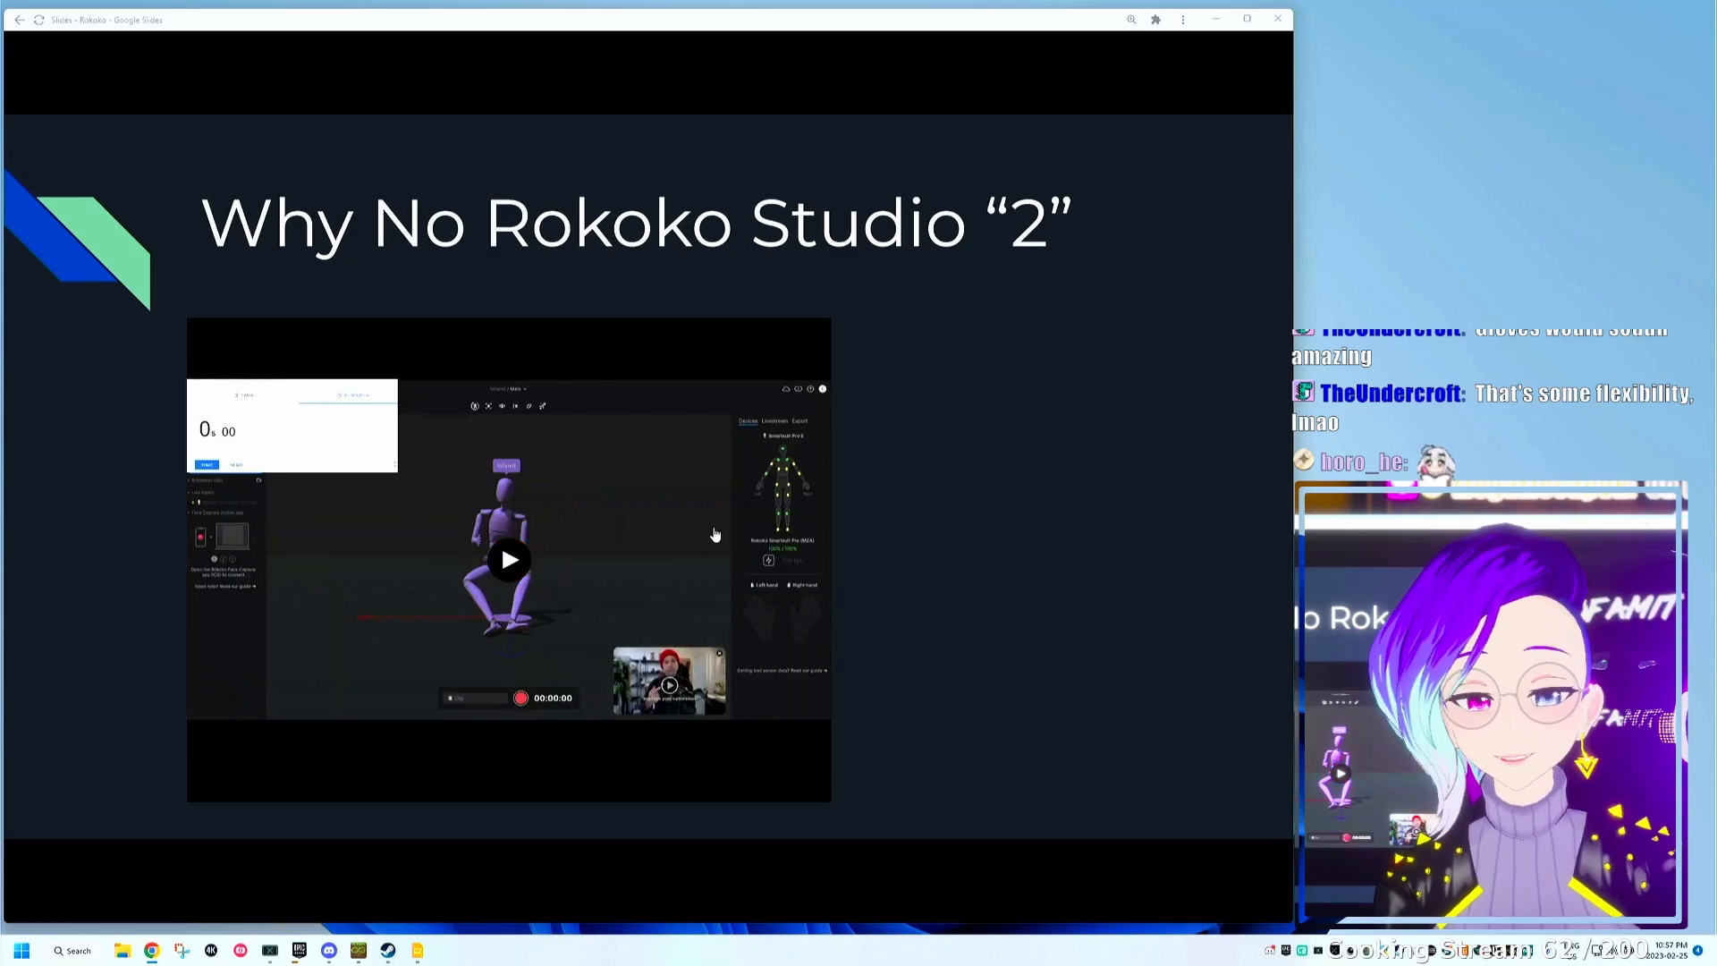
click(506, 558)
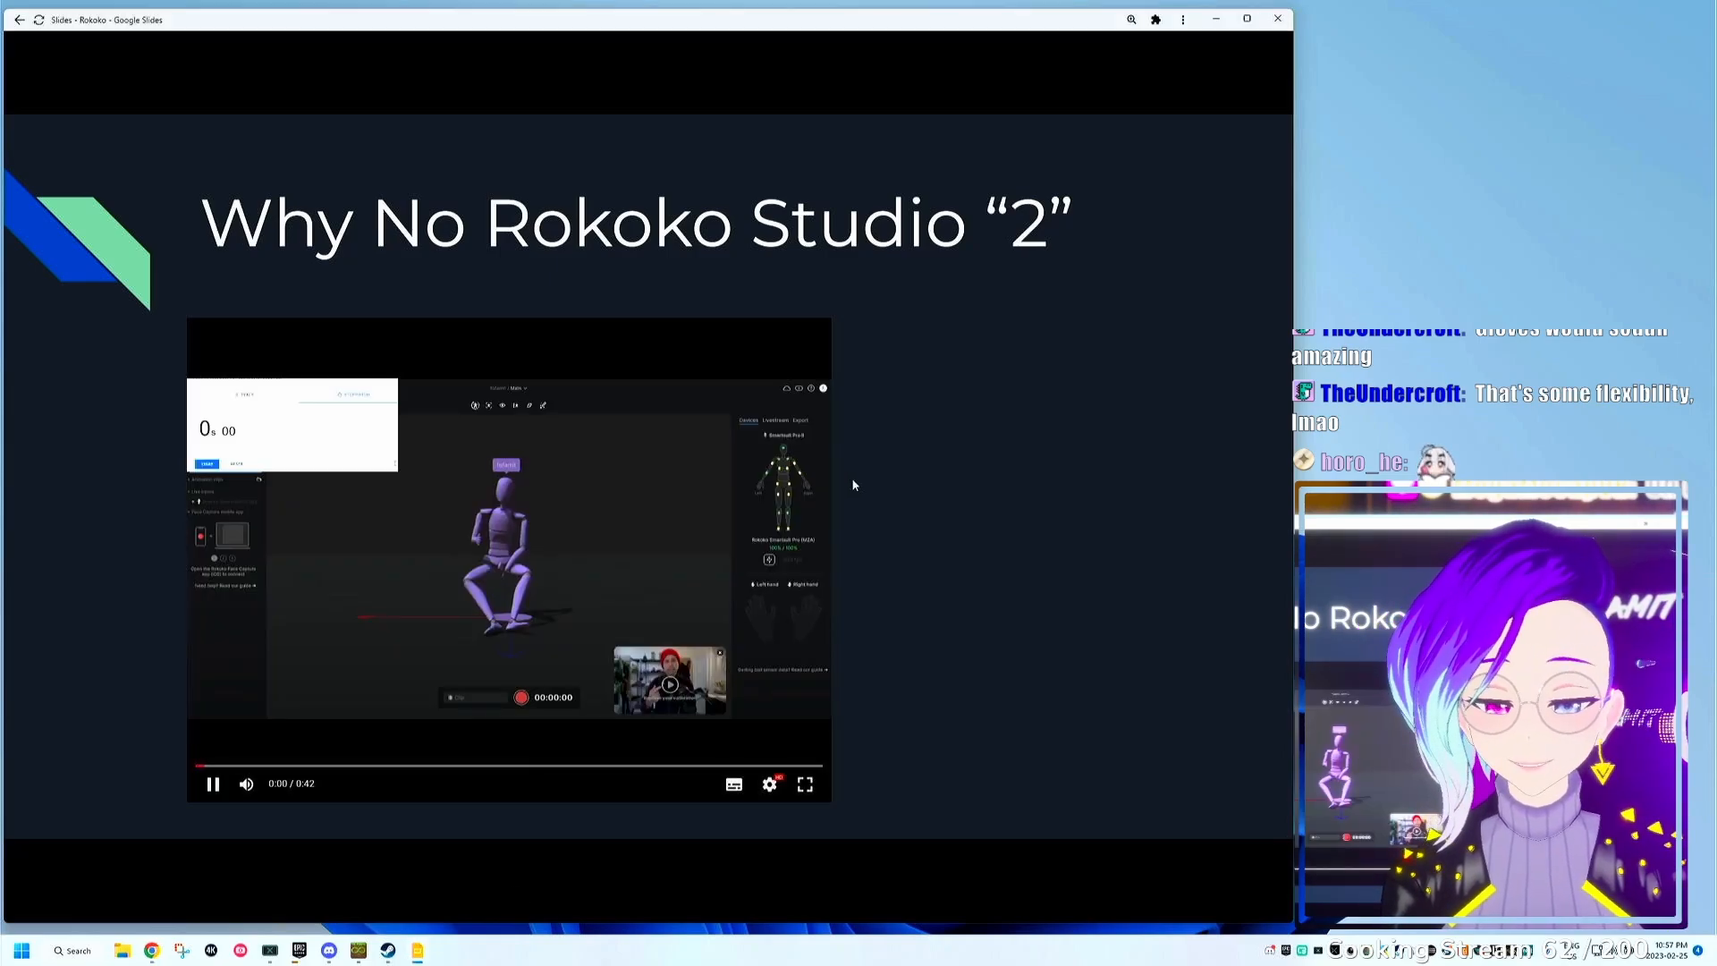